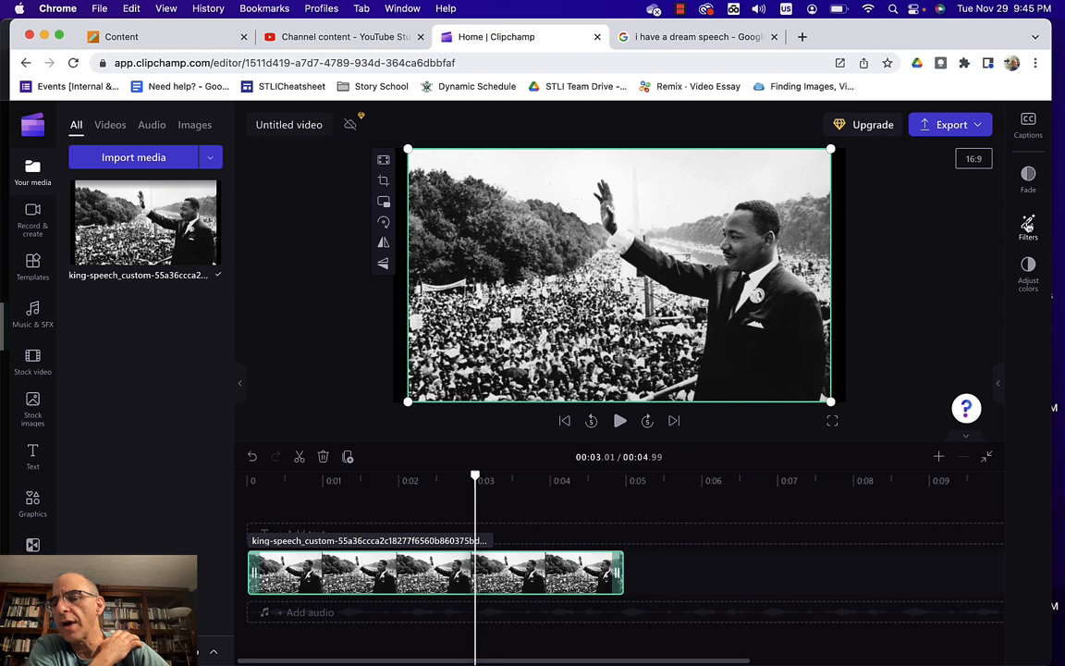
# Show the available video filters for the MLK photo clip.
pyautogui.click(1027, 227)
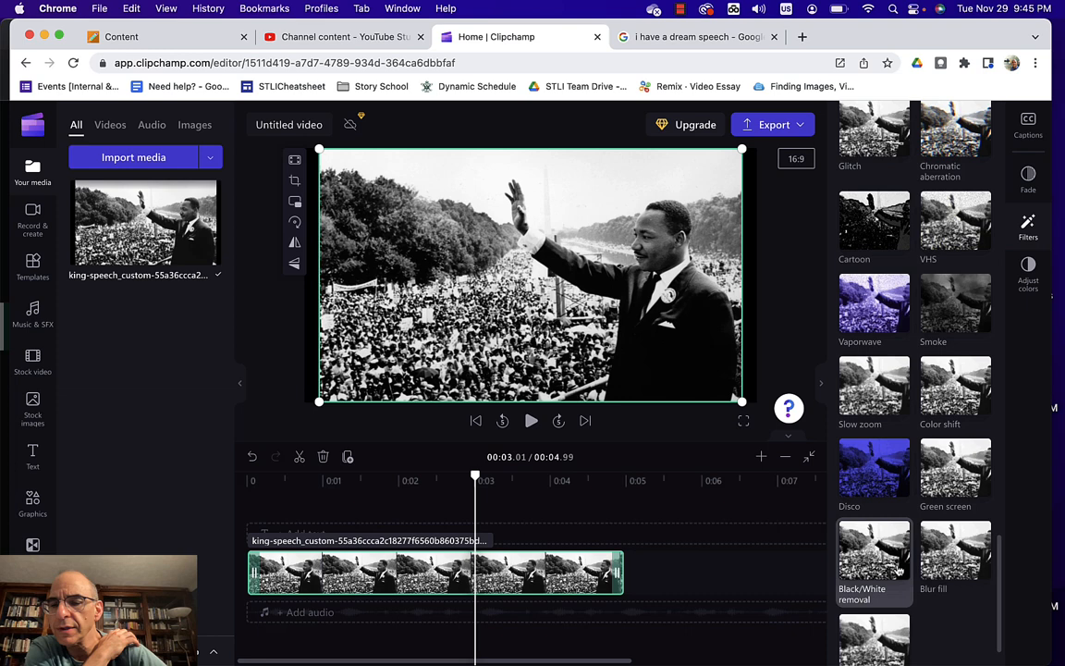
# Scroll down the filters list to find the Slow zoom filter.
pyautogui.scroll(-3)
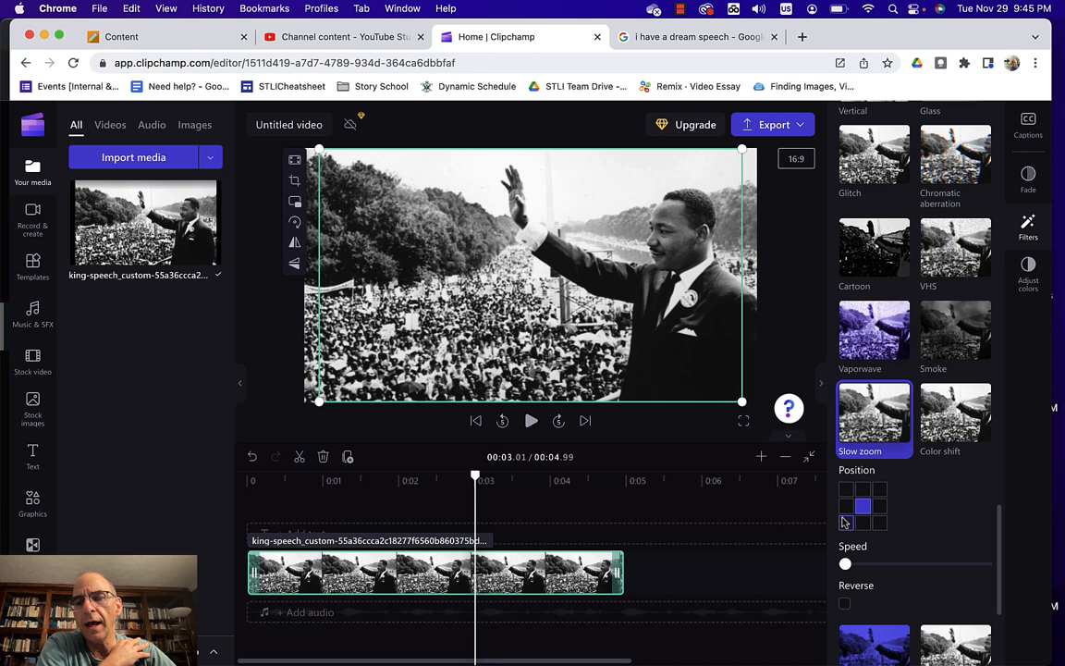
pyautogui.moveTo(467, 526)
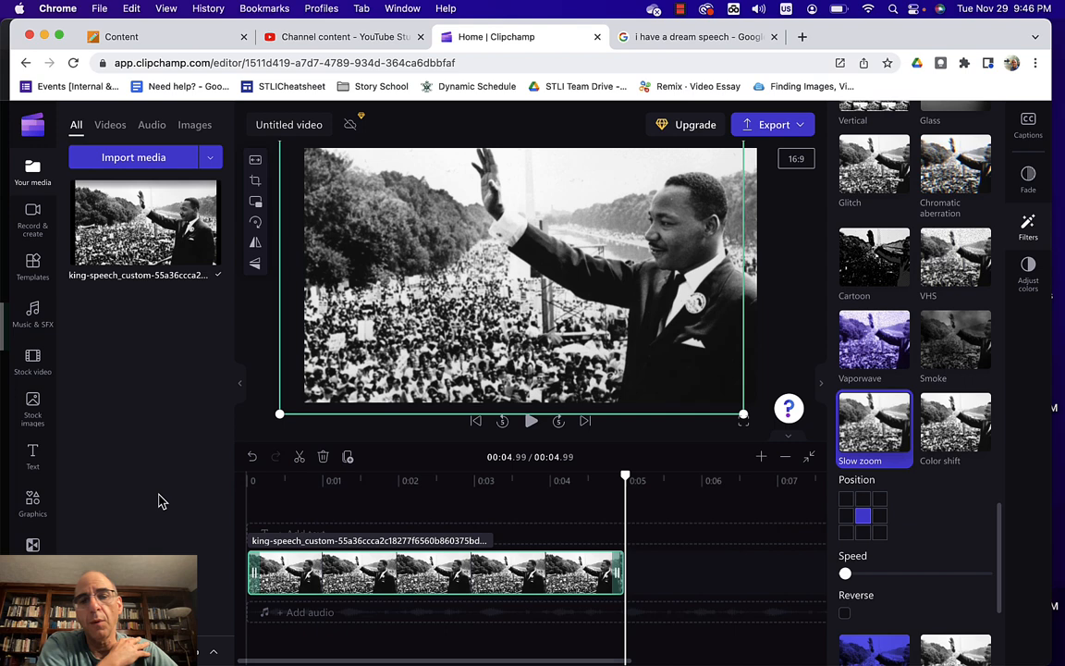
# Turn on Reverse for Slow zoom at slowest speed, then play the clip preview.
pyautogui.click(844, 612)
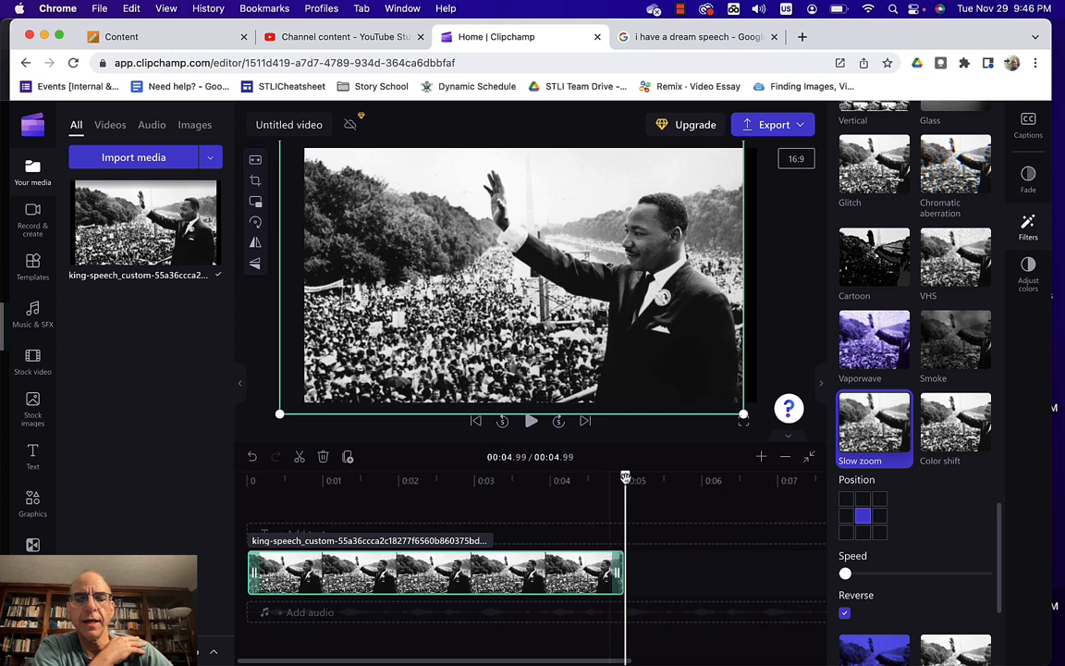
pyautogui.click(531, 421)
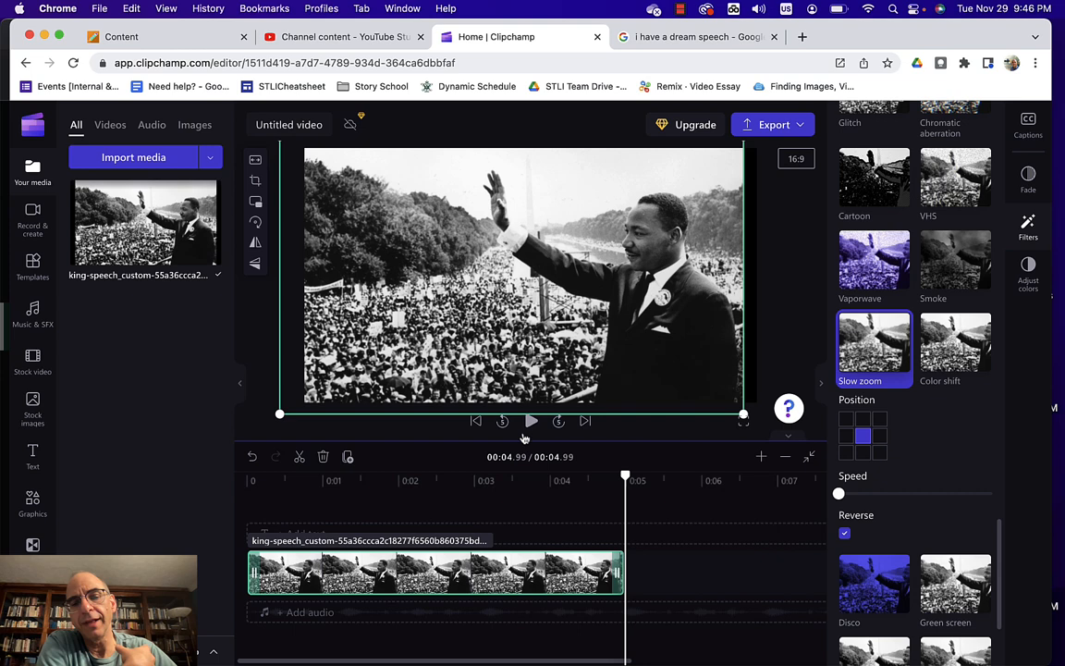
pyautogui.click(531, 420)
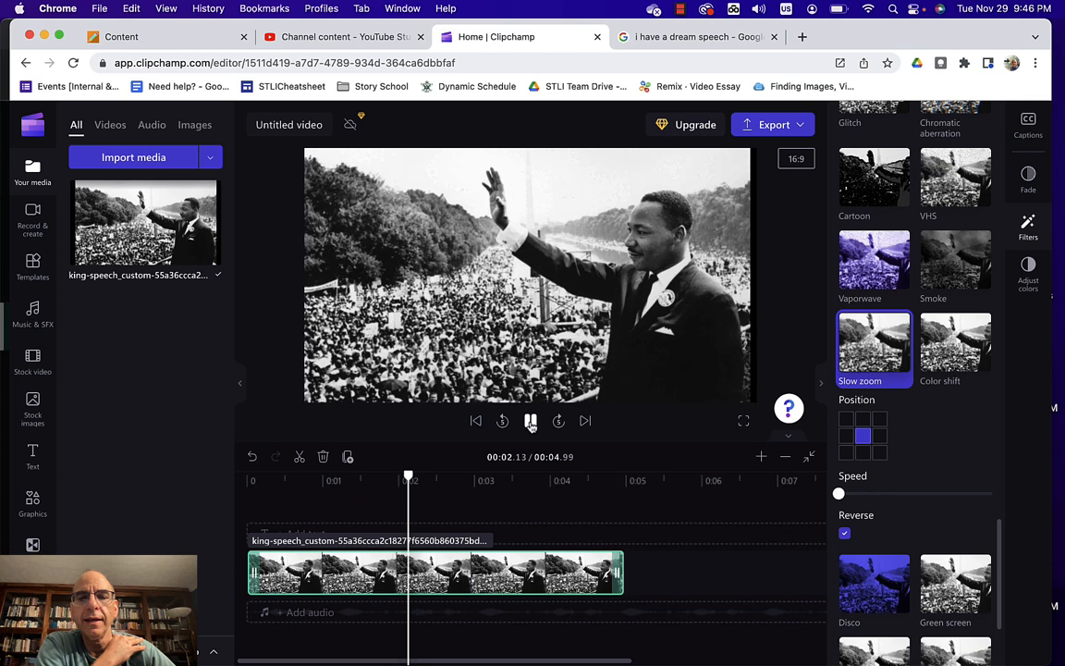